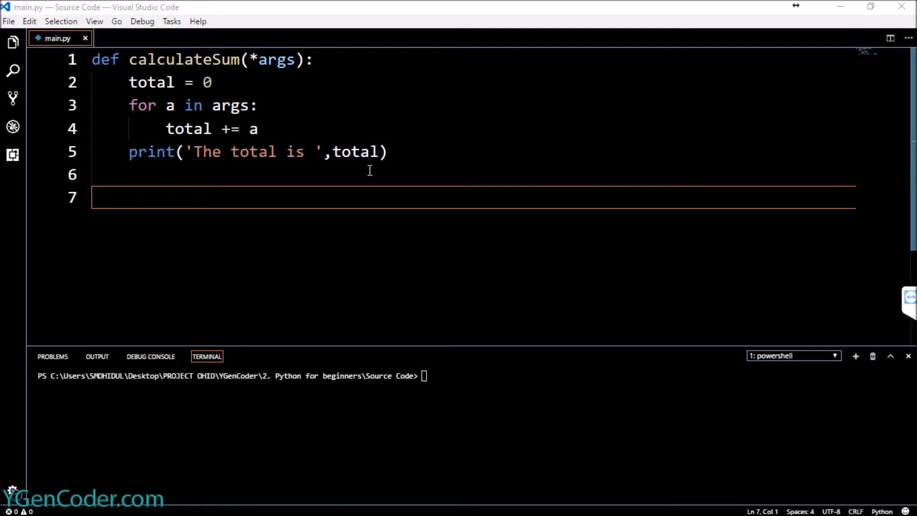
mouse_move(155, 129)
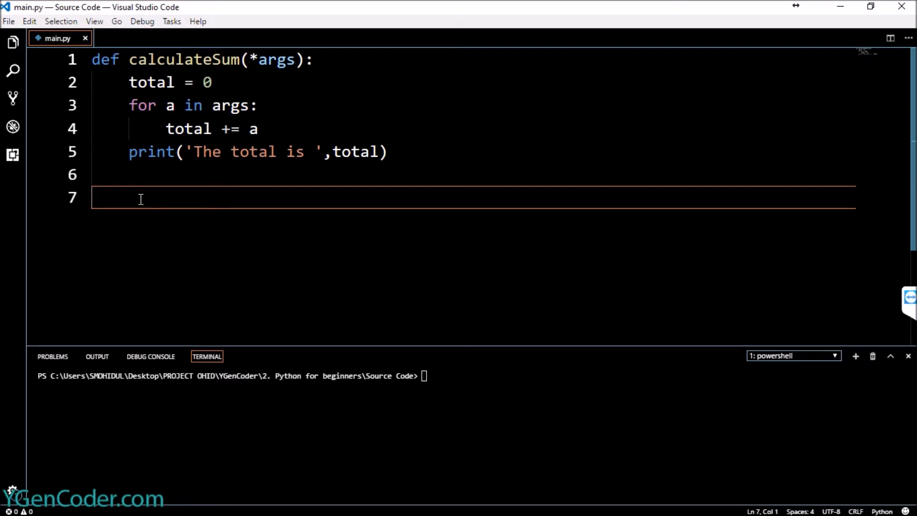
- Open a new indented line beneath the def calculateSum(*args): header
click(320, 60)
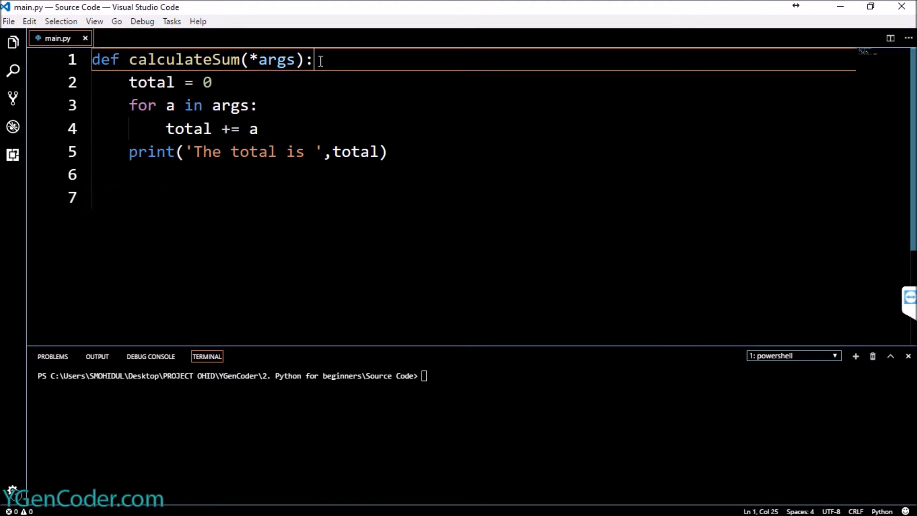
key(Enter)
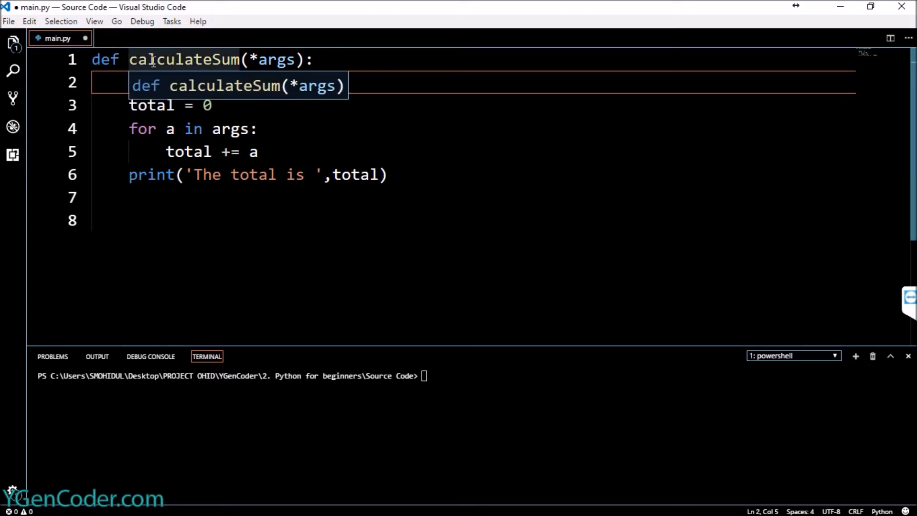
mouse_move(199, 60)
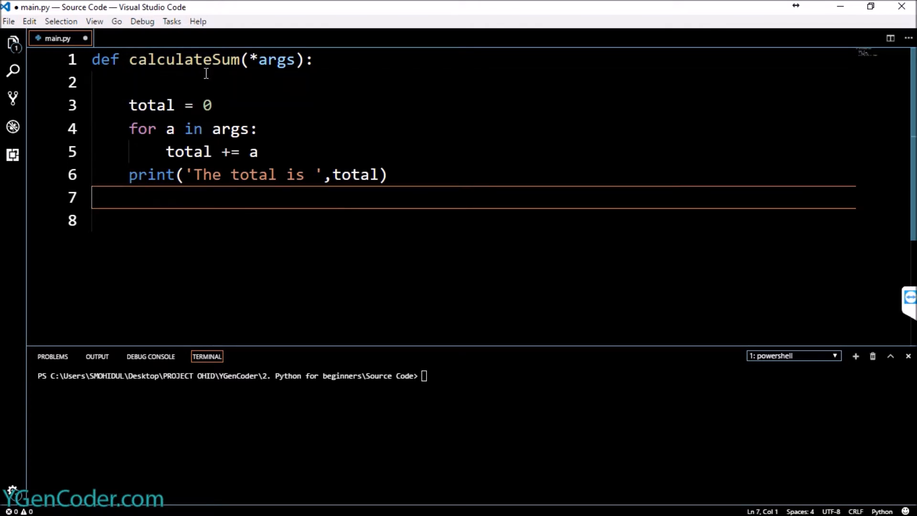
- Add the docstring "This will calculate the Sum of numbers" in triple quotes, plus a comment
text(""")
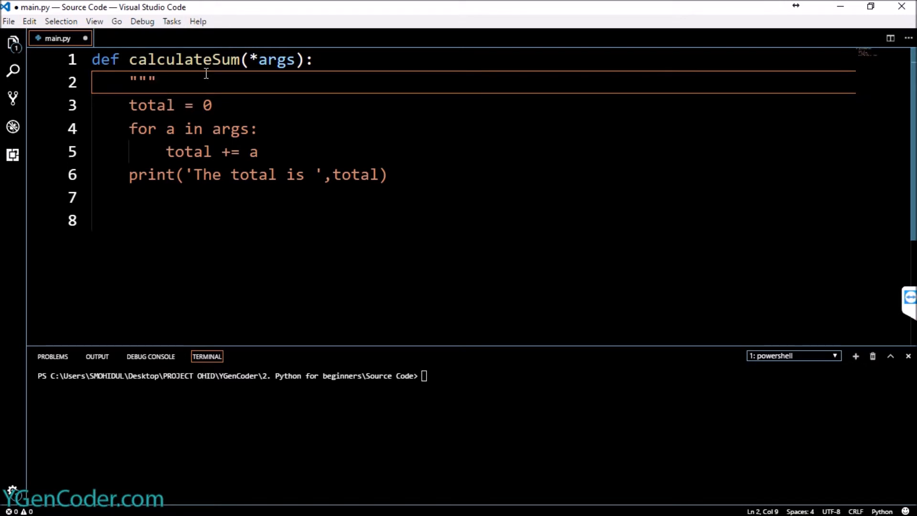
text(""")
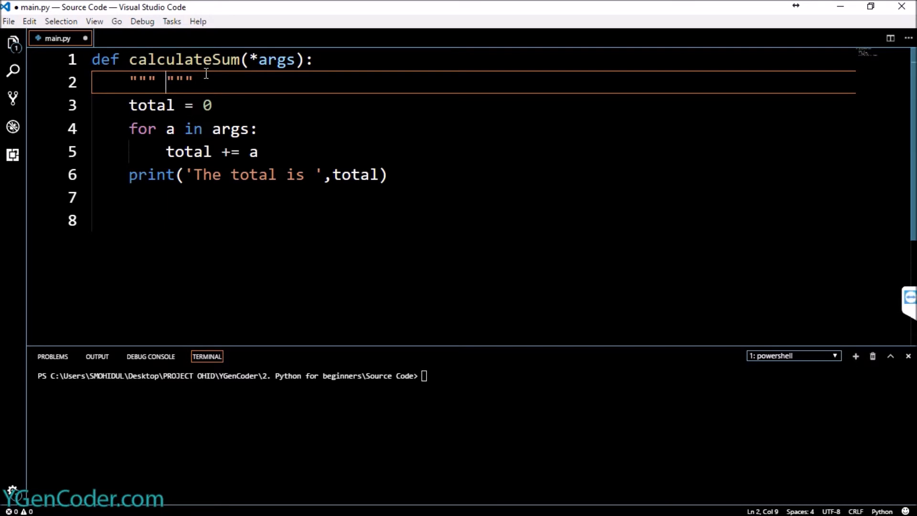
text(This will calculate the)
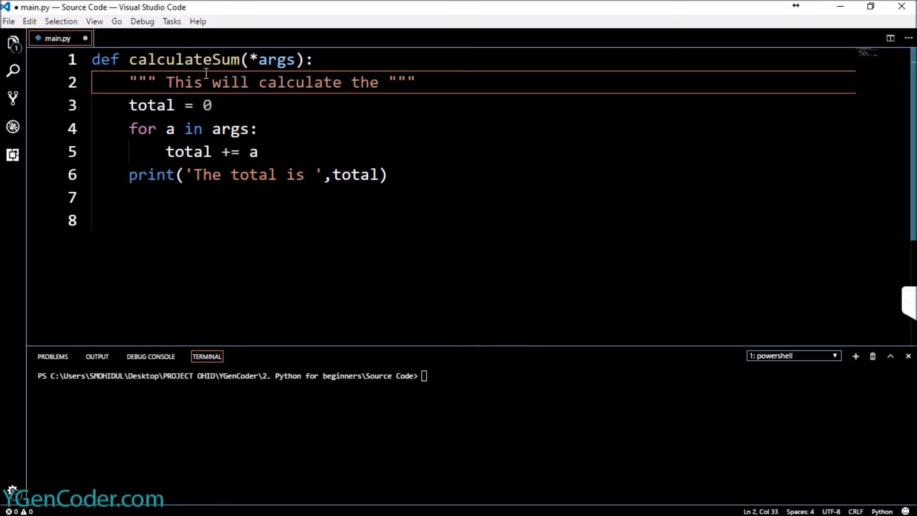
text(Sum of numbers)
text(# t)
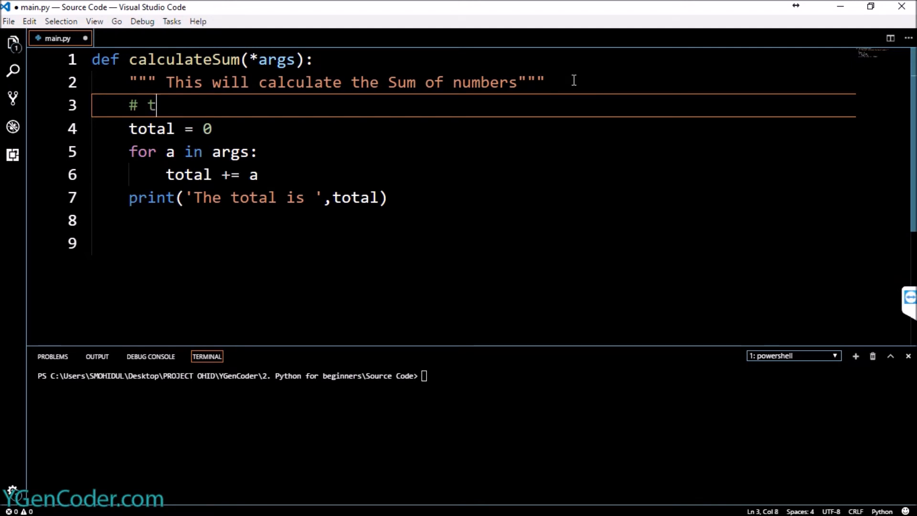
text(his will cs)
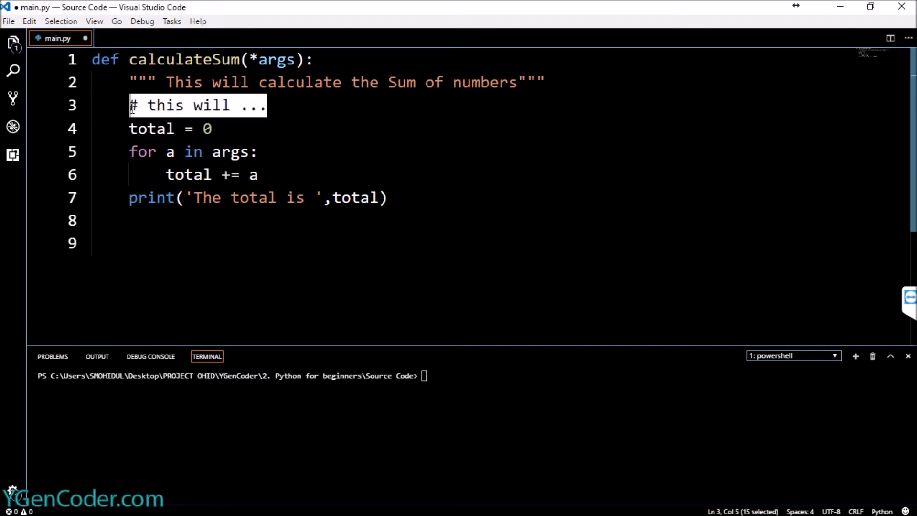
mouse_move(306, 109)
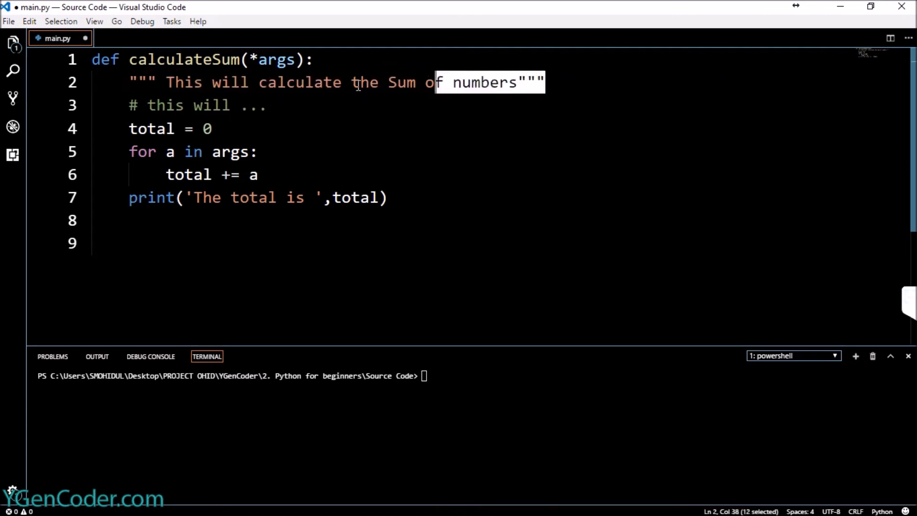
- Delete the "# this will ..." comment line and move to the end of the file
triple_click(355, 83)
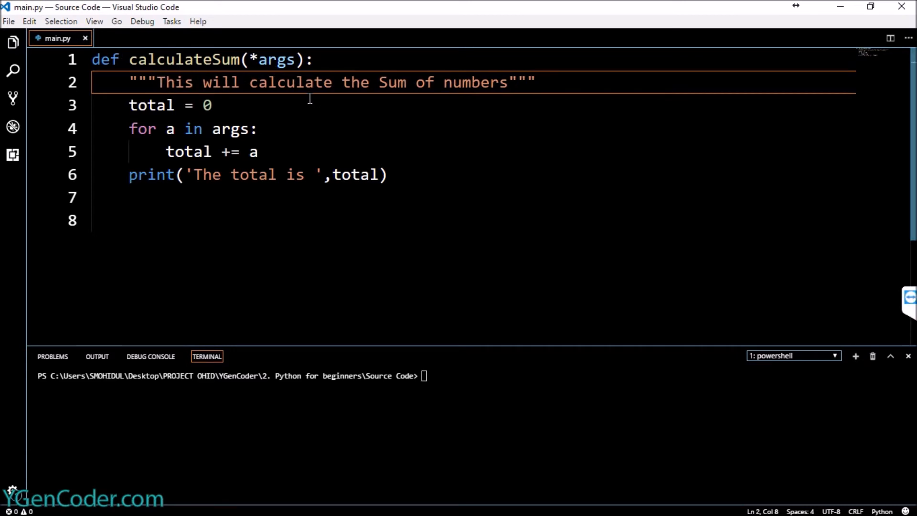
click(435, 166)
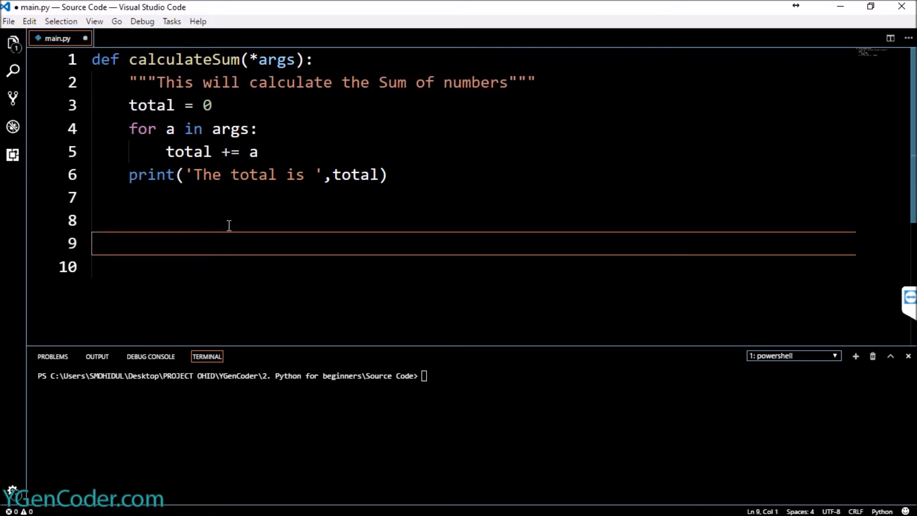
- Write print(calculateSum.__doc__) below the function, accepting the __doc__ autocompletion
text(print()
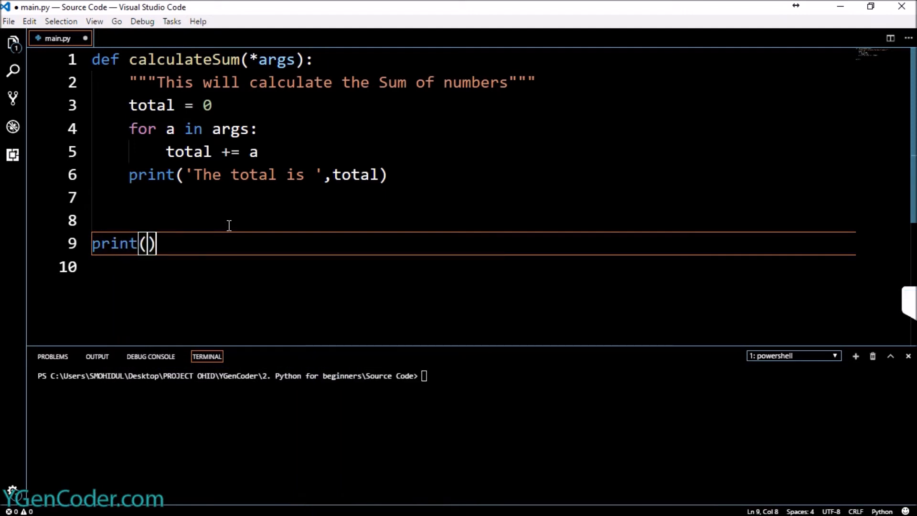
text(calculateSum)
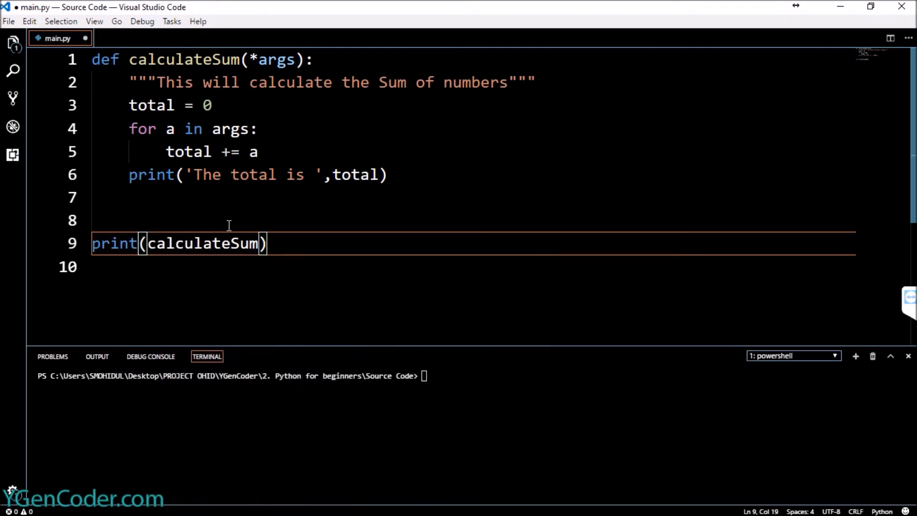
text(.)
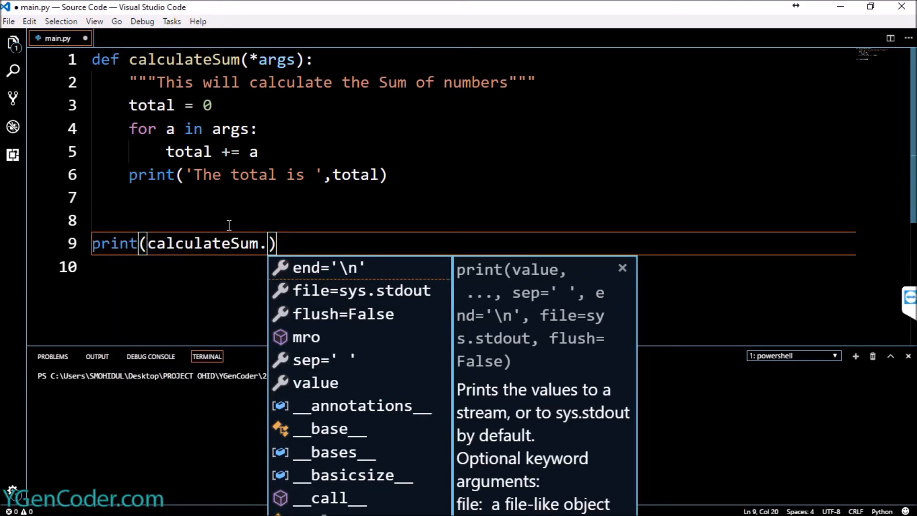
text(__)
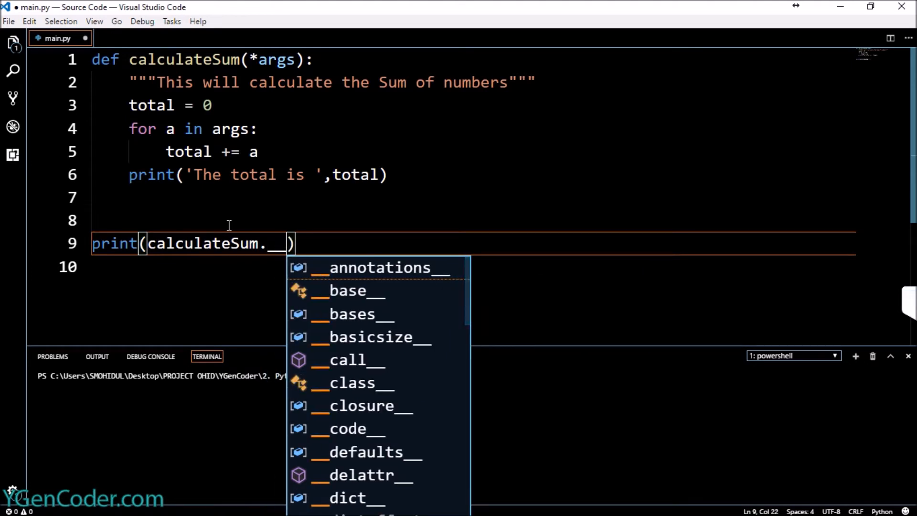
text(d)
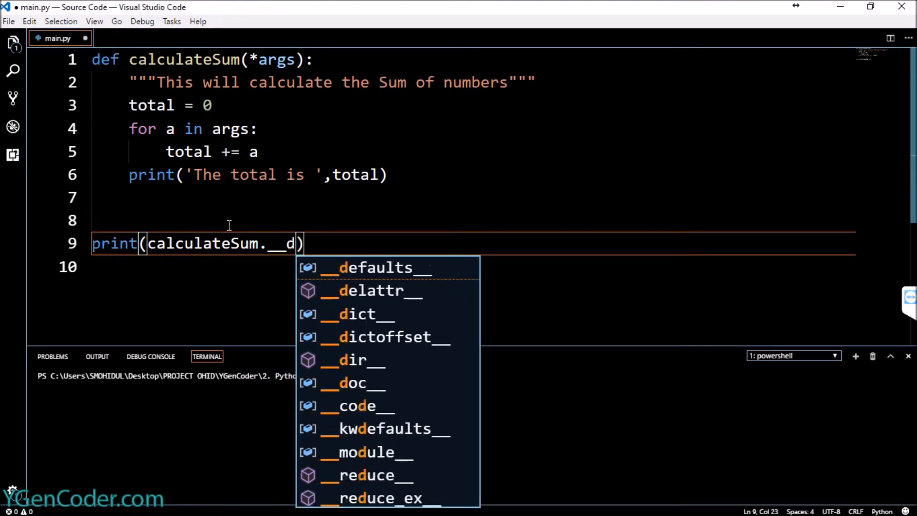
click(360, 383)
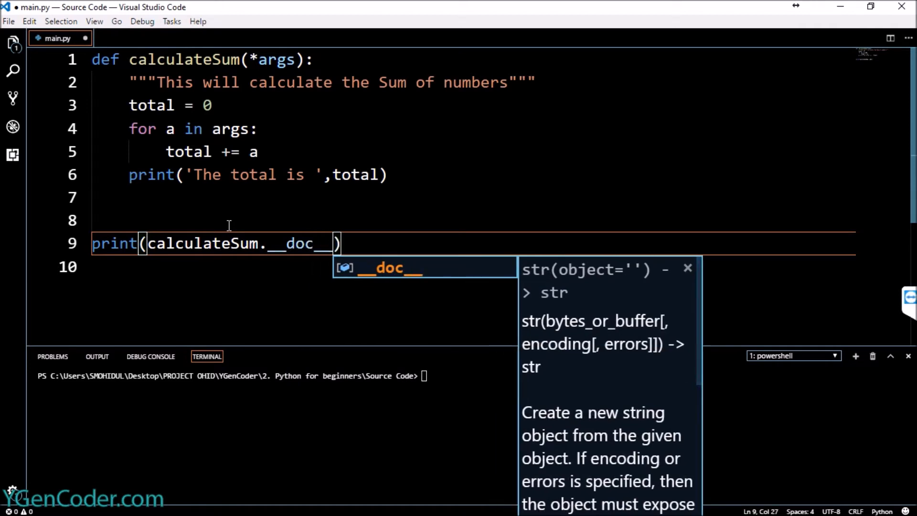
key(Escape)
text(cl)
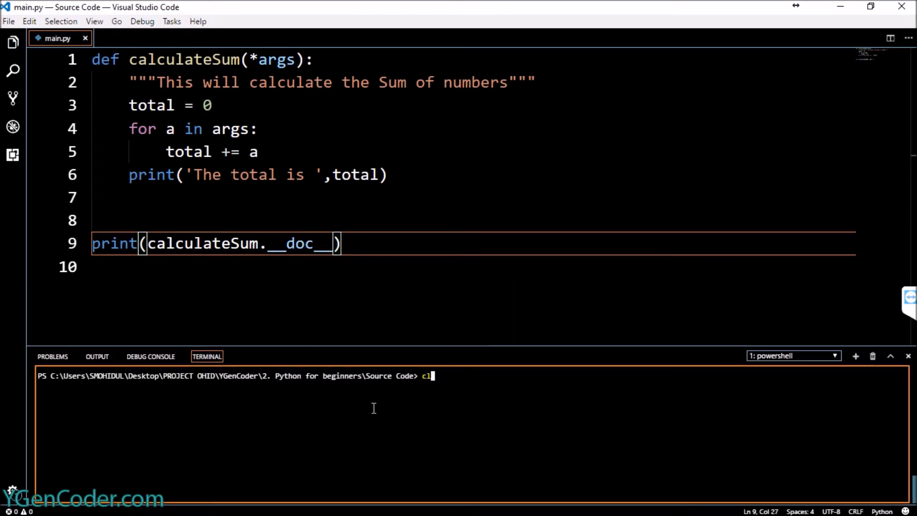
- Run cls to clear the PowerShell terminal output
text(python main.py)
key(Enter)
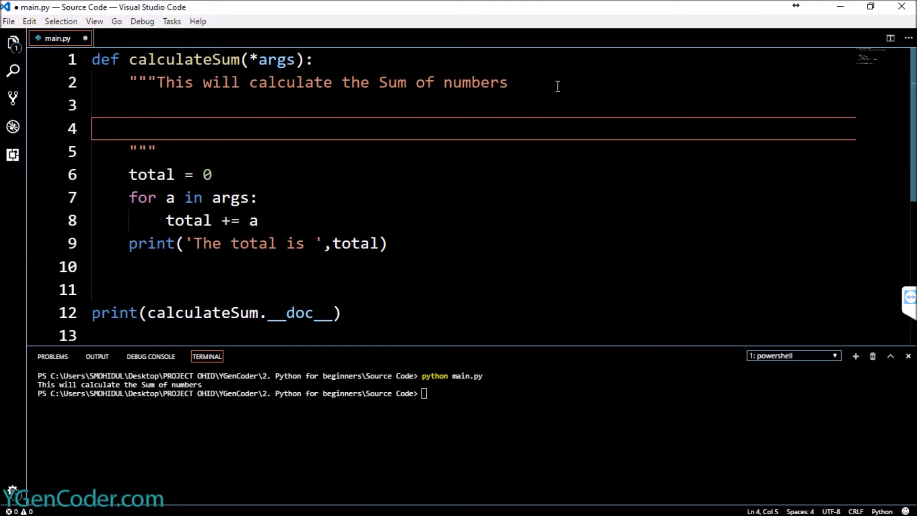
- Type "This function adds a specific number of values and adds them." inside the docstring, then select the line
text(TH)
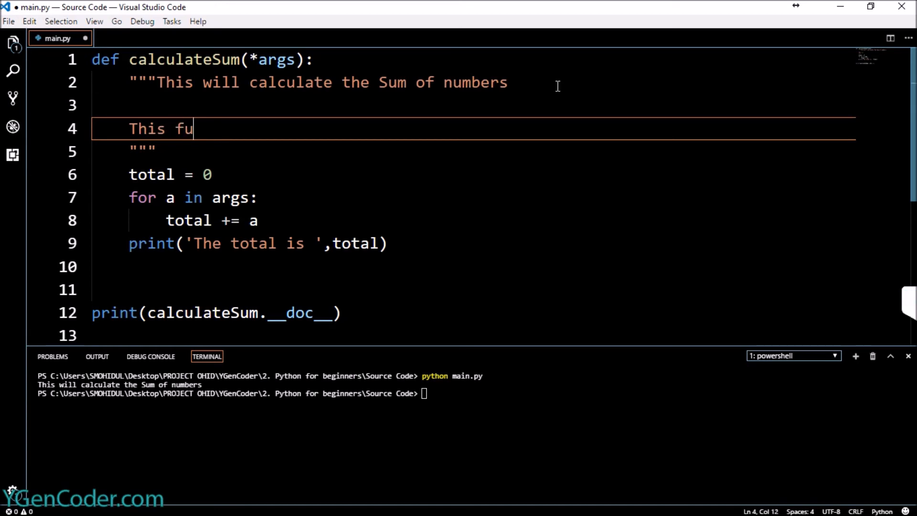
text(nction a)
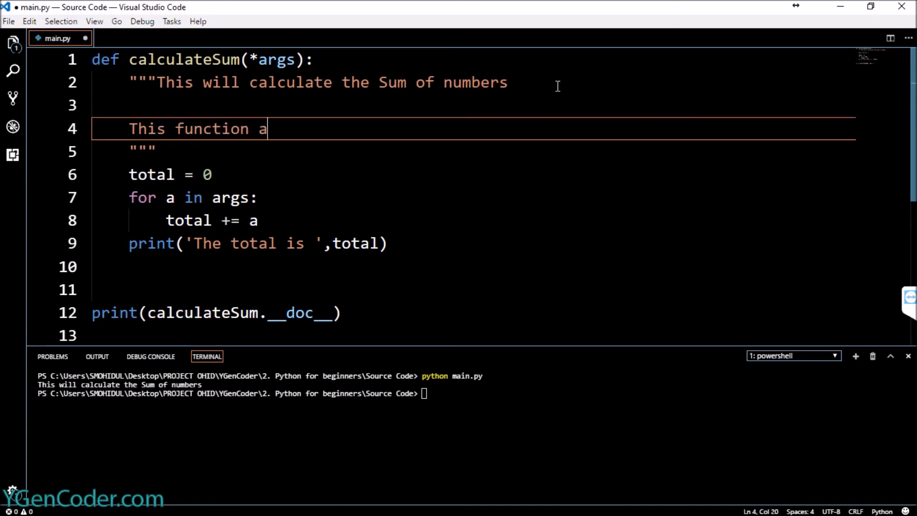
text(dds)
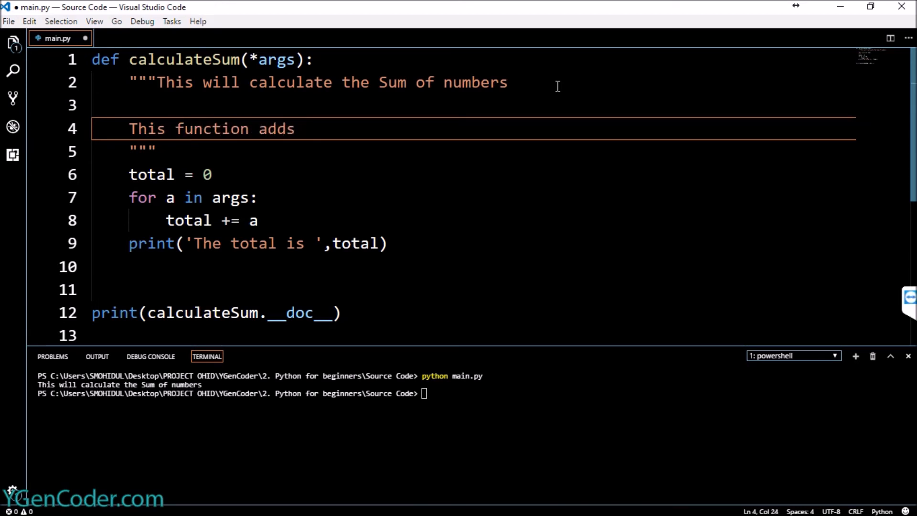
text(a sp)
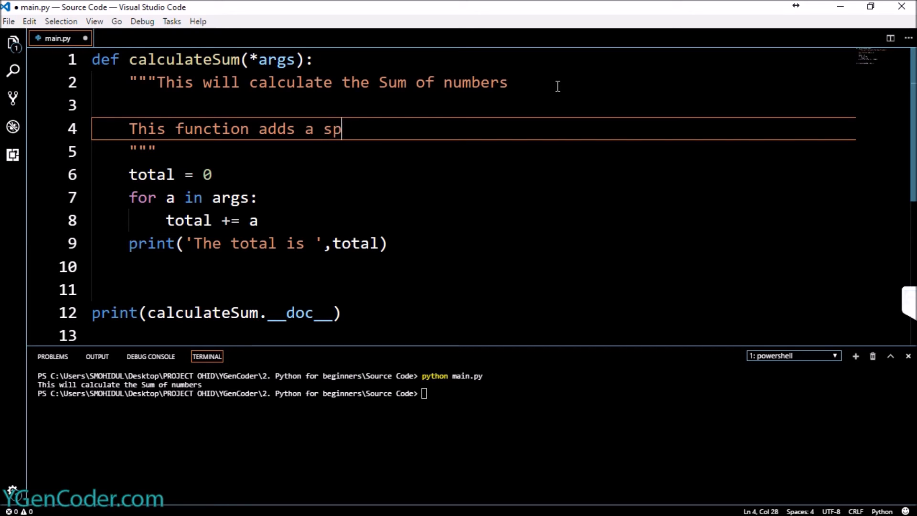
text(ecific n)
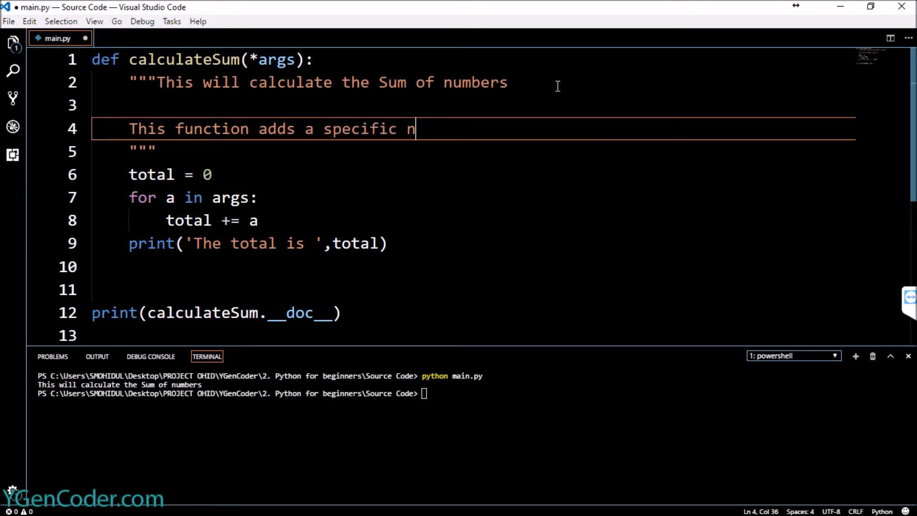
text(umbers of)
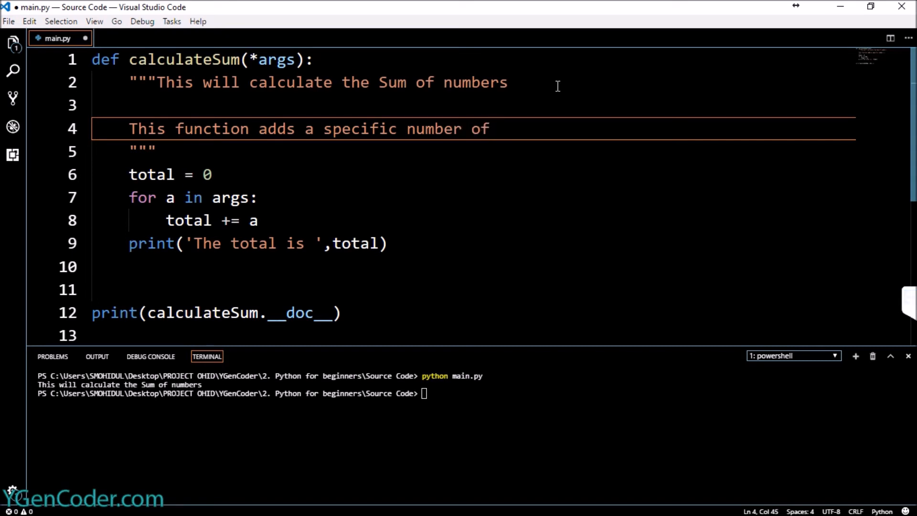
text(values and ad)
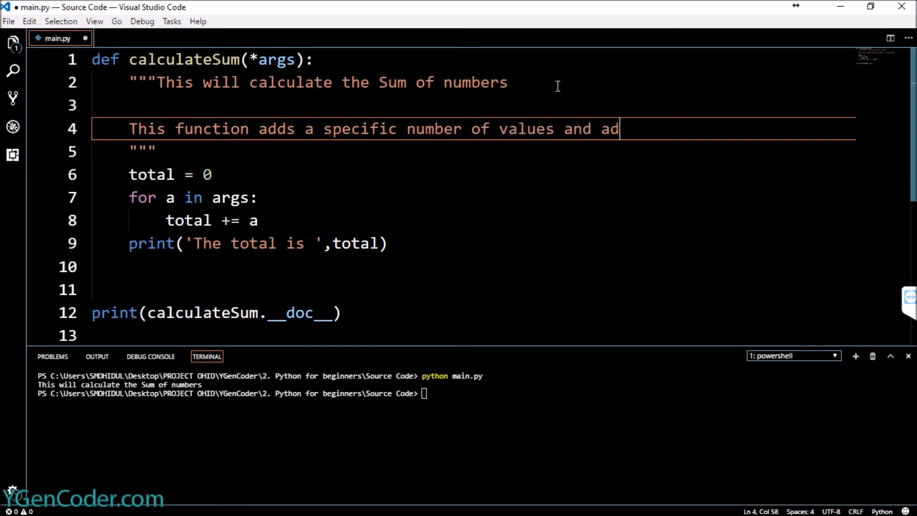
text(ds them.)
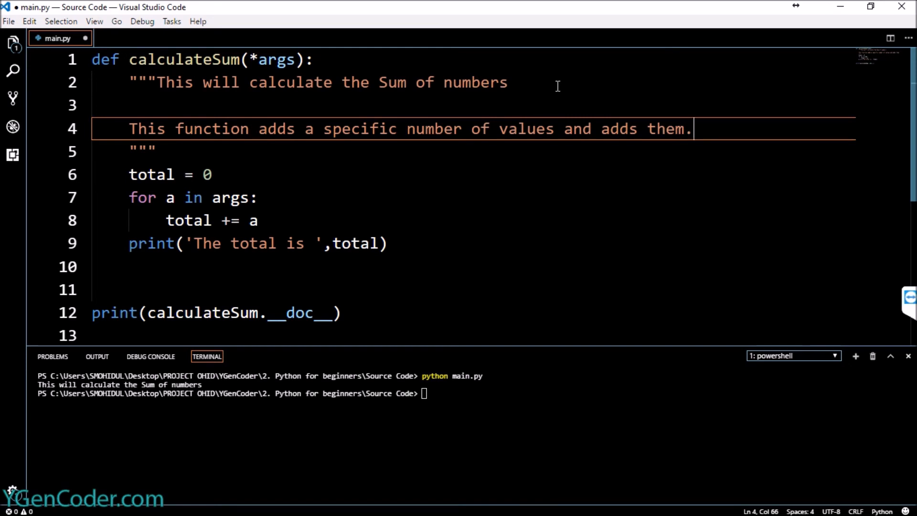
click(128, 129)
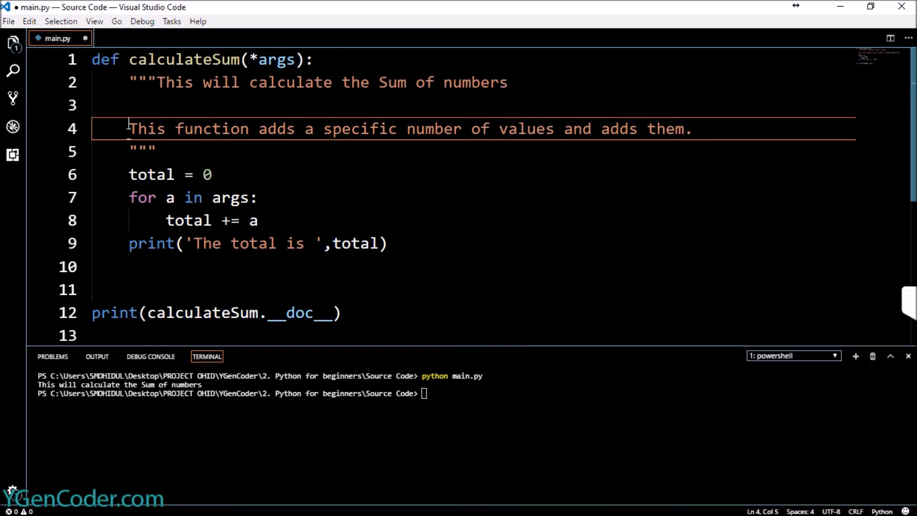
drag(128, 128, 693, 128)
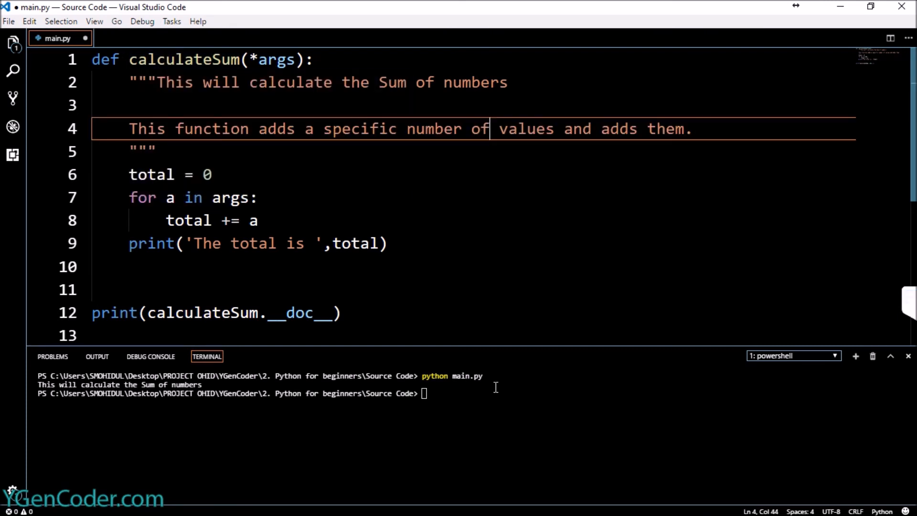
- Run python main.py and highlight the printed docstring lines
text(python main.py)
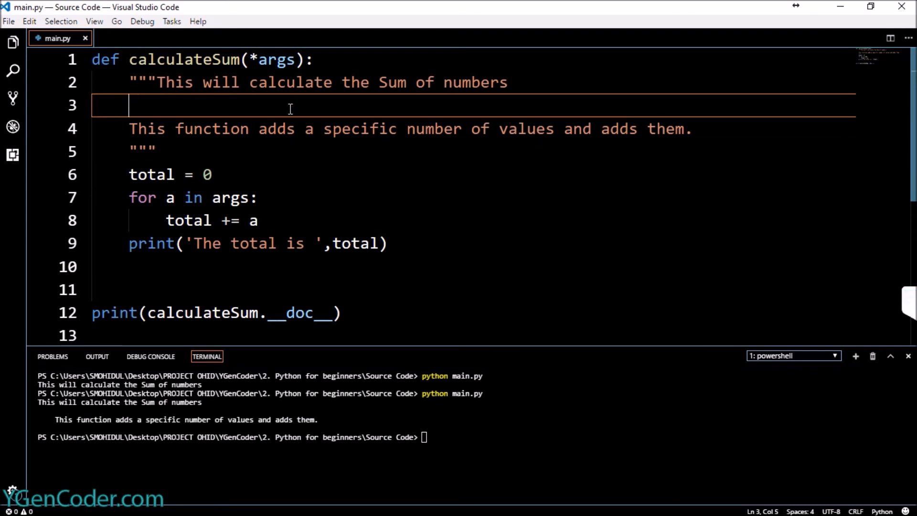
mouse_move(247, 94)
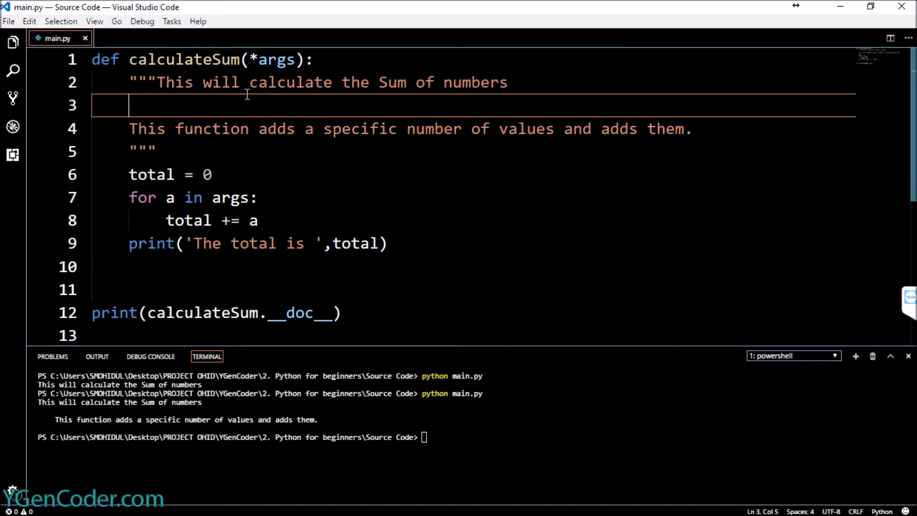
drag(164, 81, 507, 82)
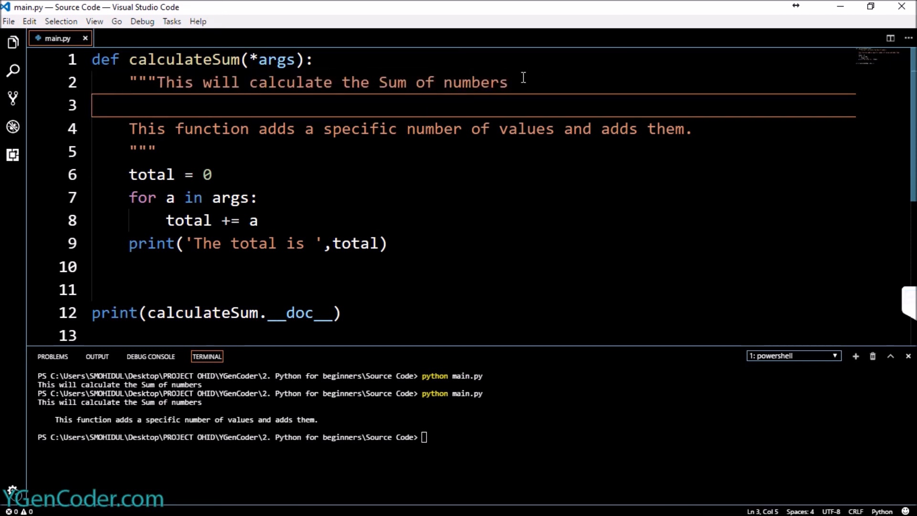
drag(129, 129, 657, 129)
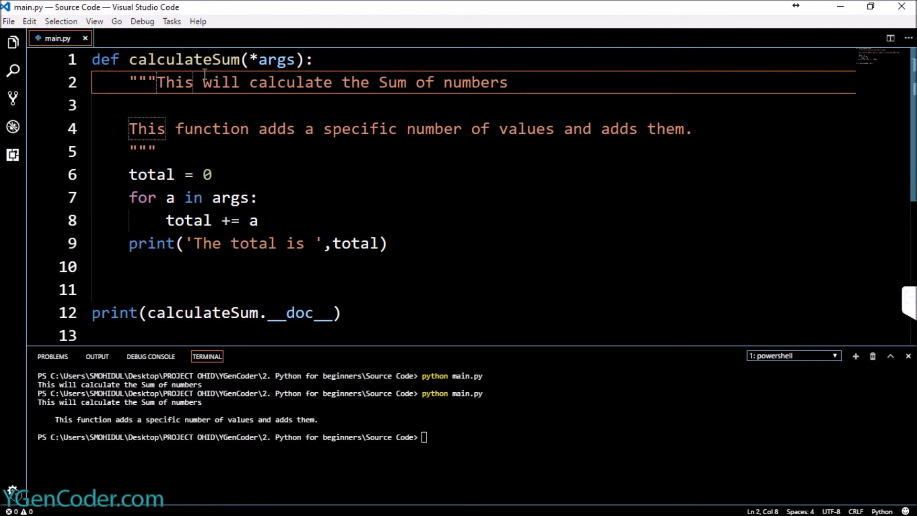
- Replace the opening and closing """ delimiters of the docstring with '''
text(''')
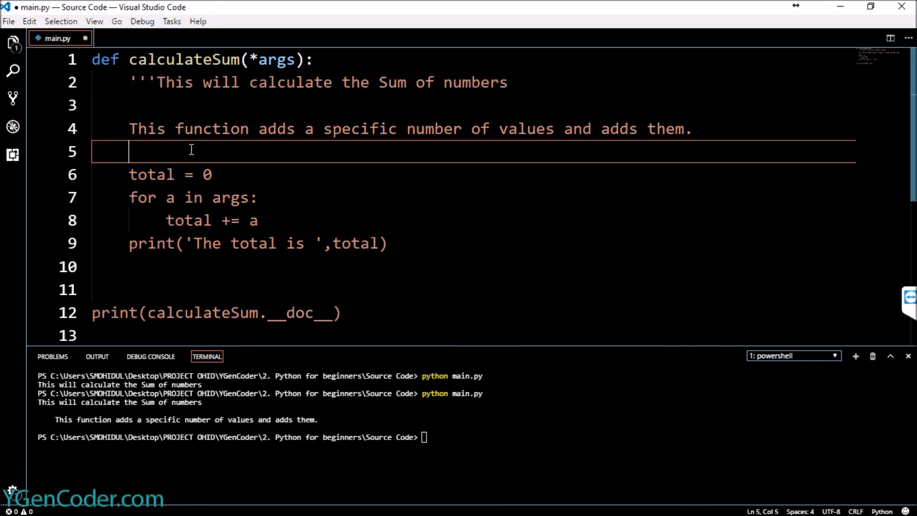
text(''')
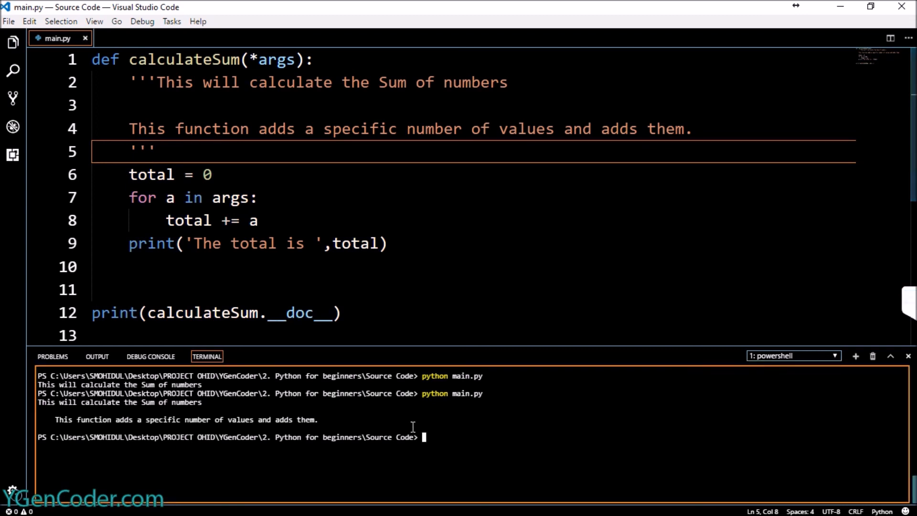